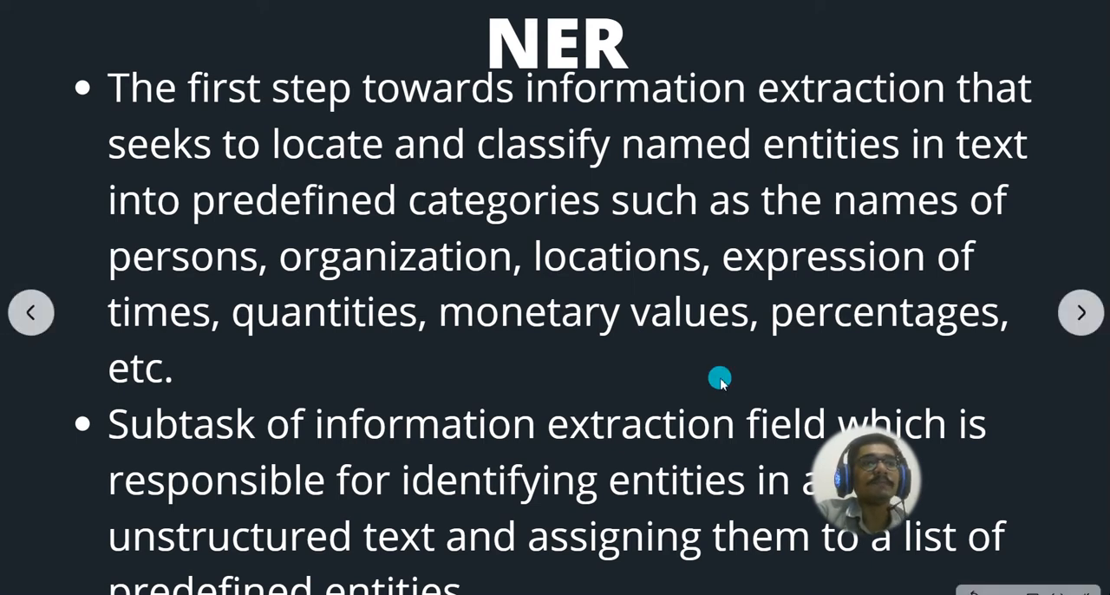
Step: Advance the slideshow past the named entity recognition definition slide
click(1080, 312)
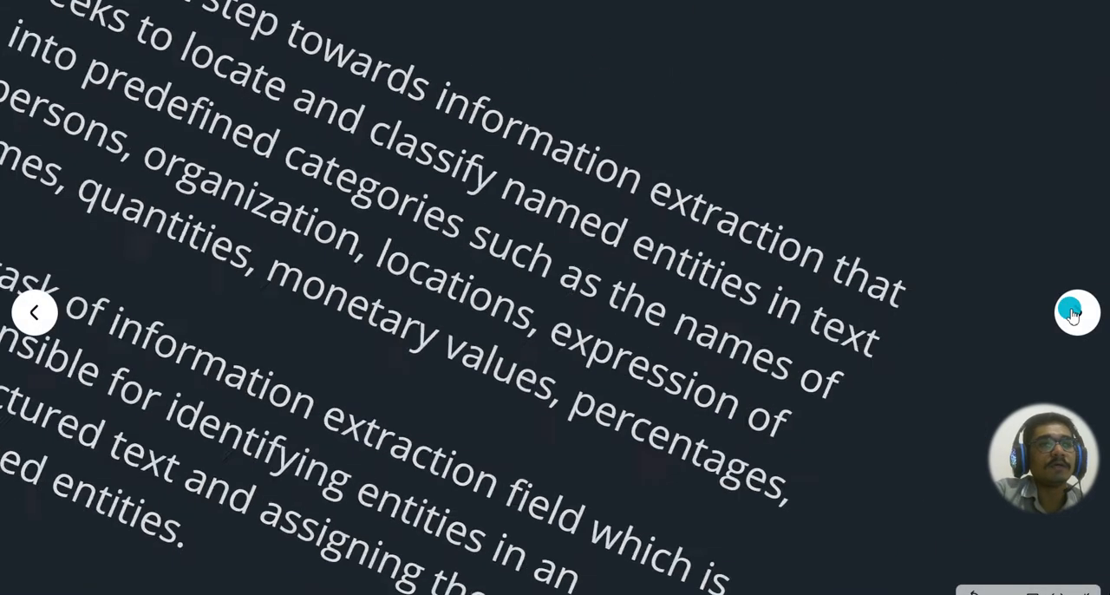
click(1077, 312)
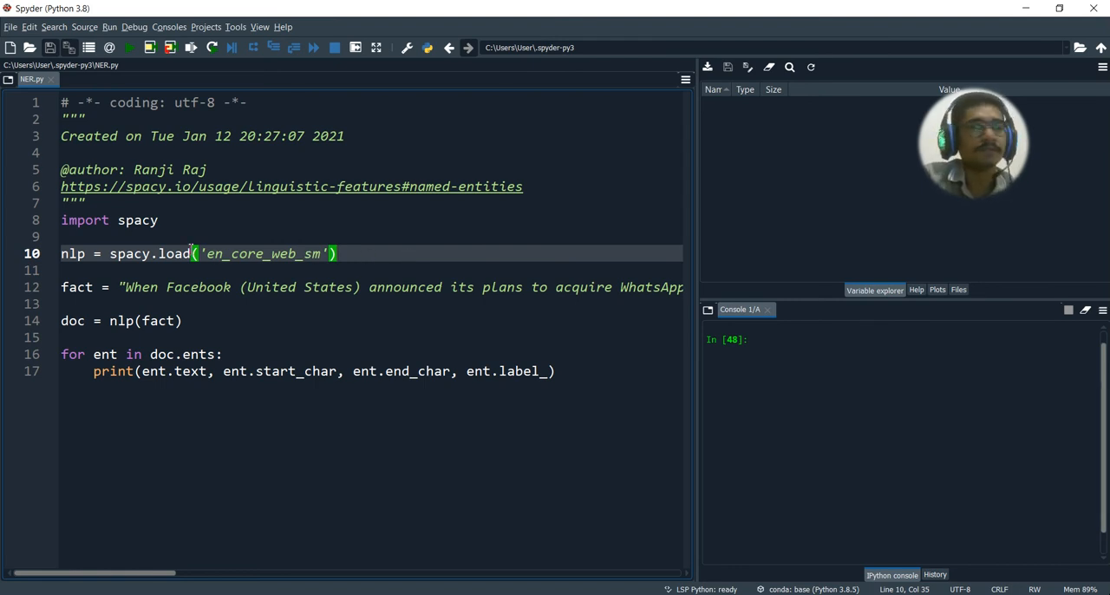
click(187, 236)
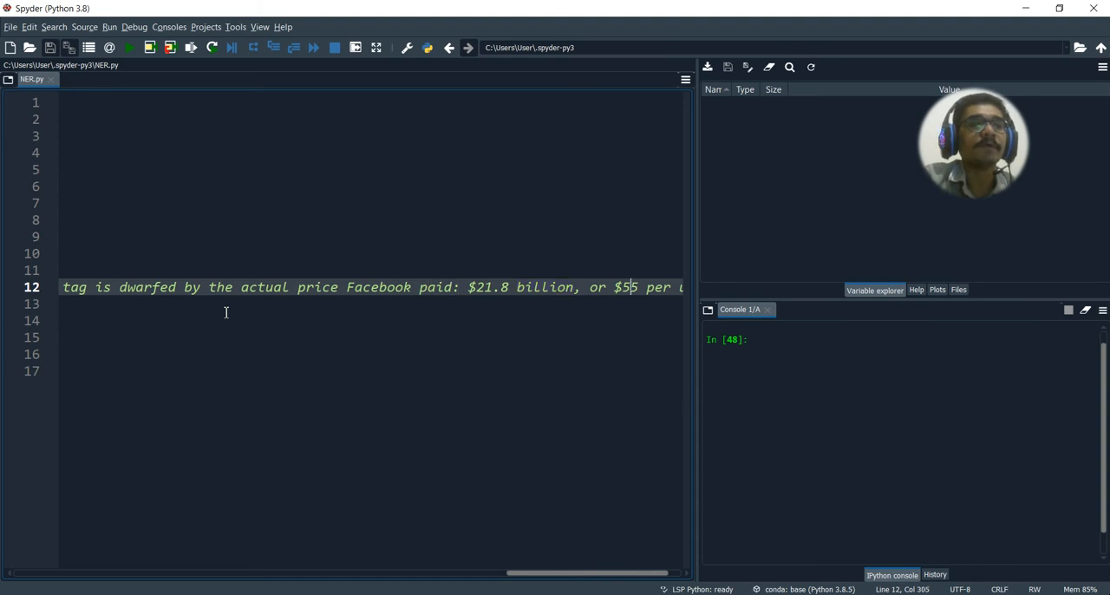
text(user.")
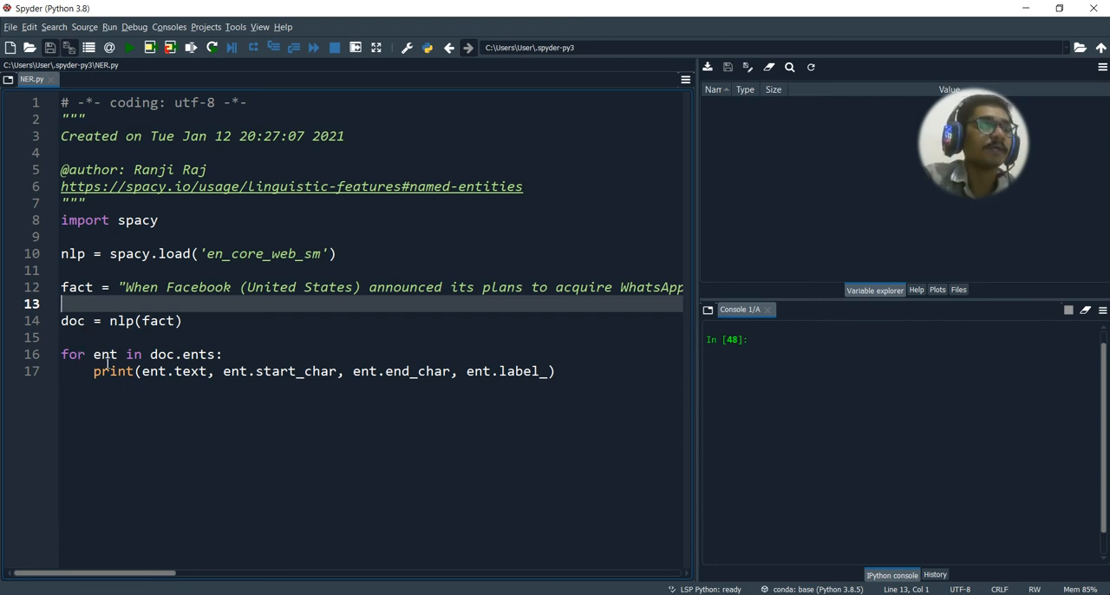
mouse_move(172, 354)
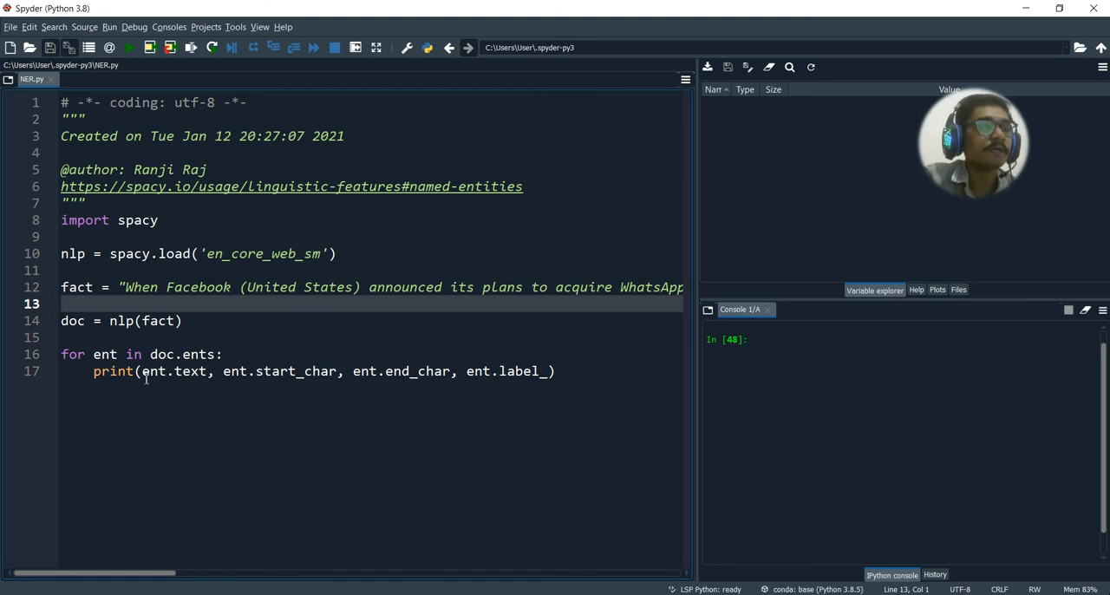
double_click(178, 371)
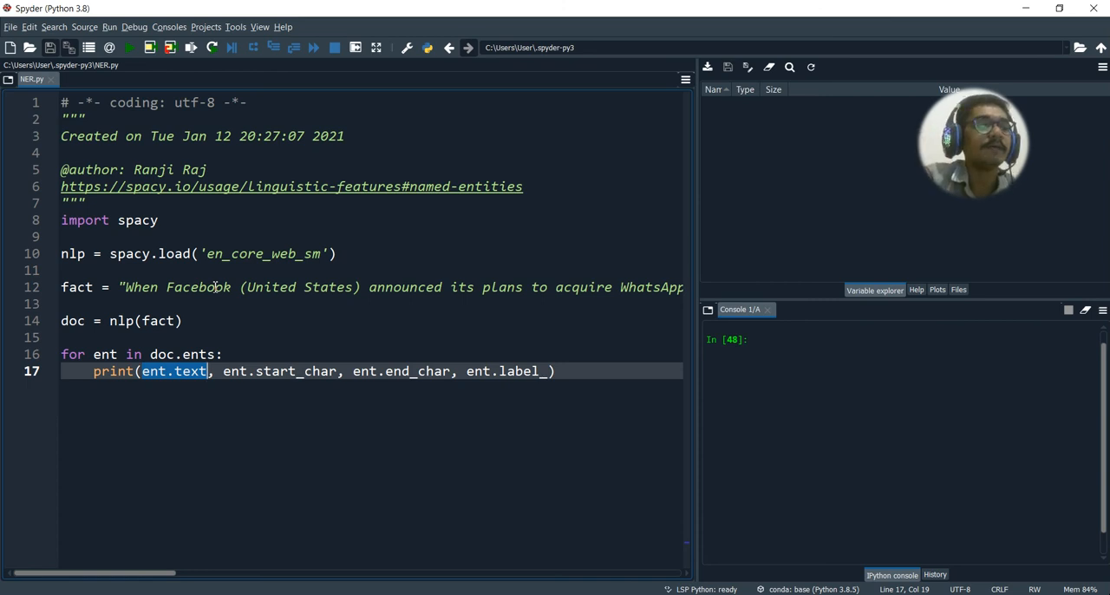
mouse_move(224, 371)
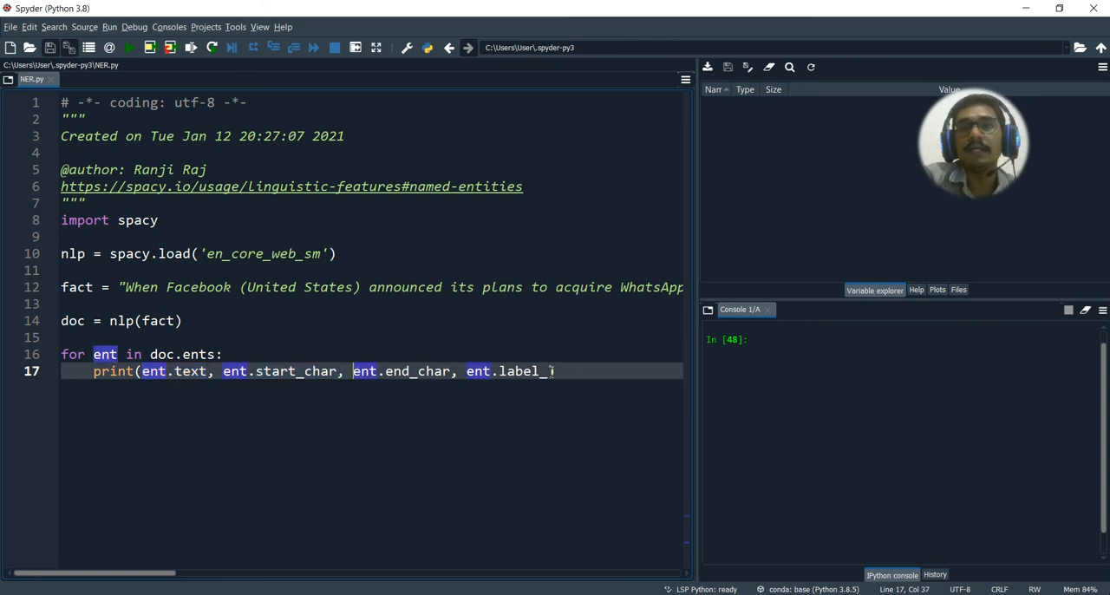
key(BackSpace)
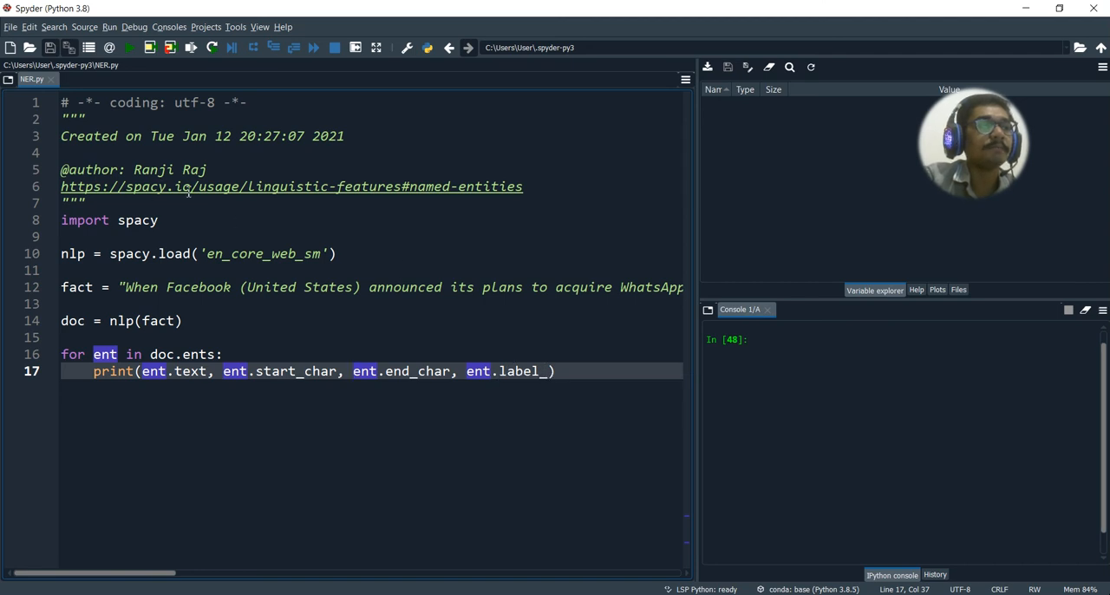
mouse_move(372, 187)
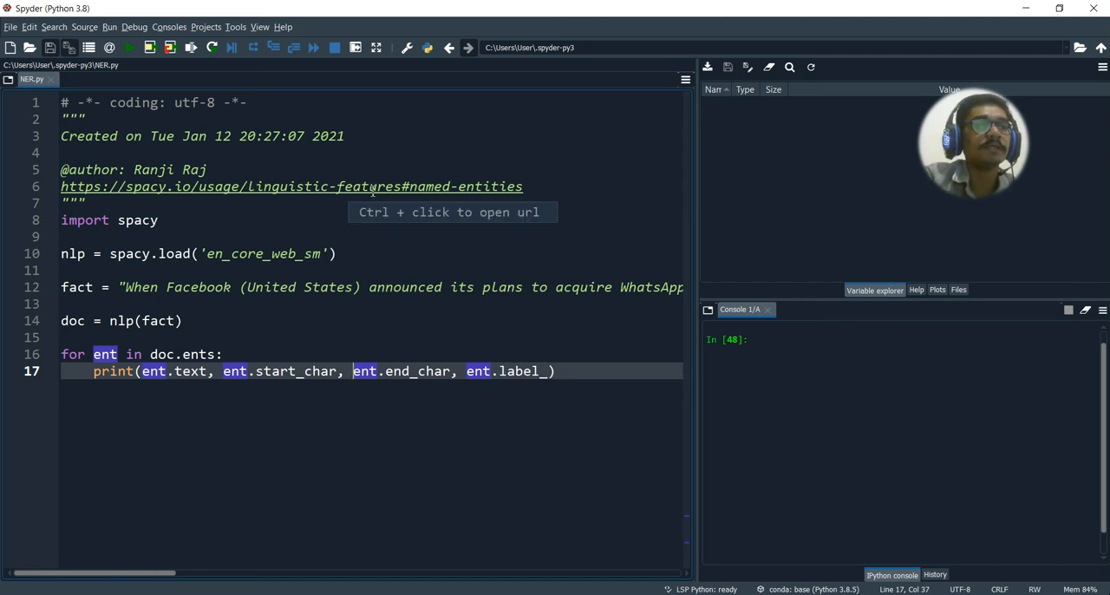
mouse_move(530, 191)
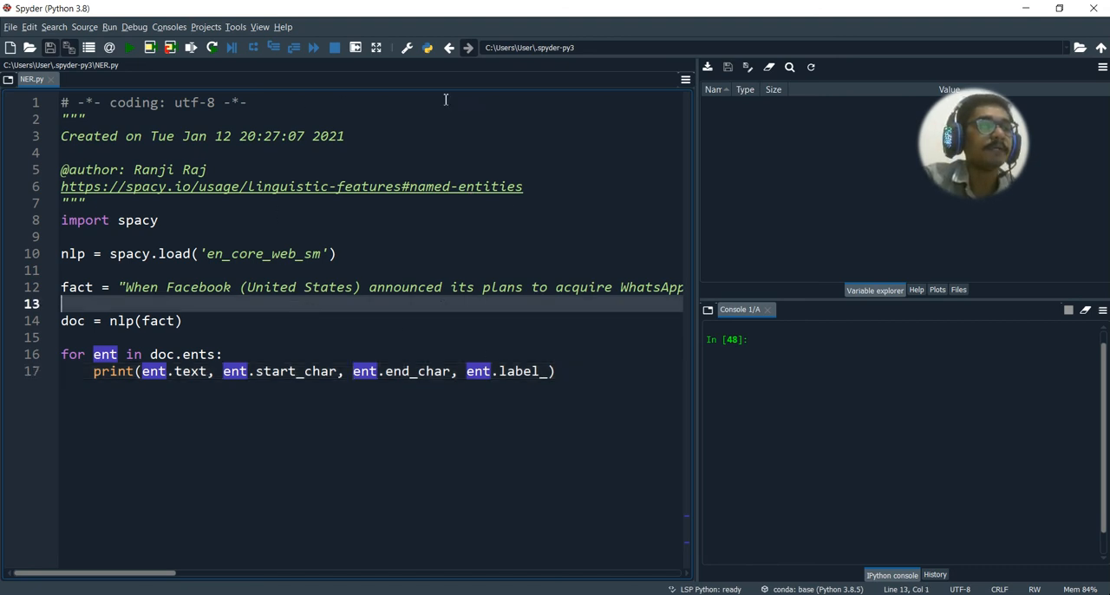
Step: Run NER.py to print each entity's offsets and label, e.g. Facebook ORG, $16 billion MONEY
click(127, 47)
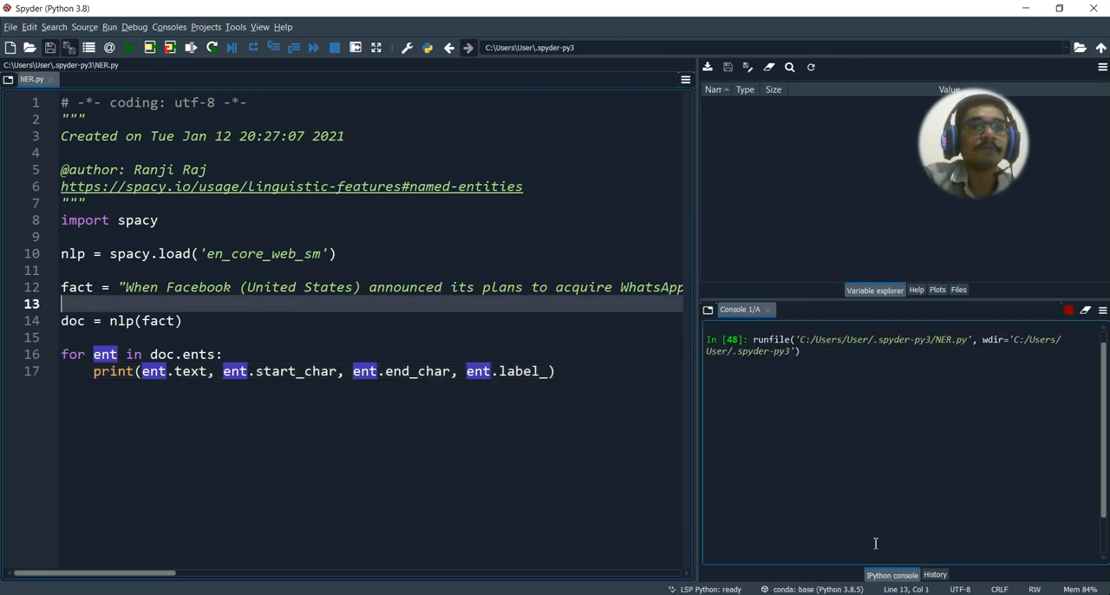
click(127, 48)
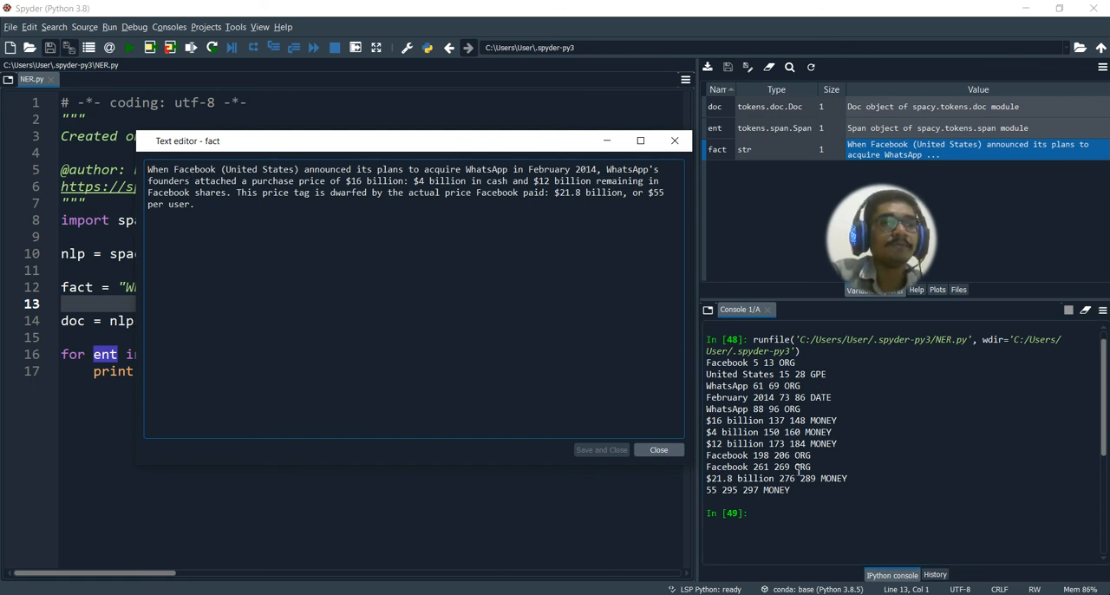
mouse_move(545, 251)
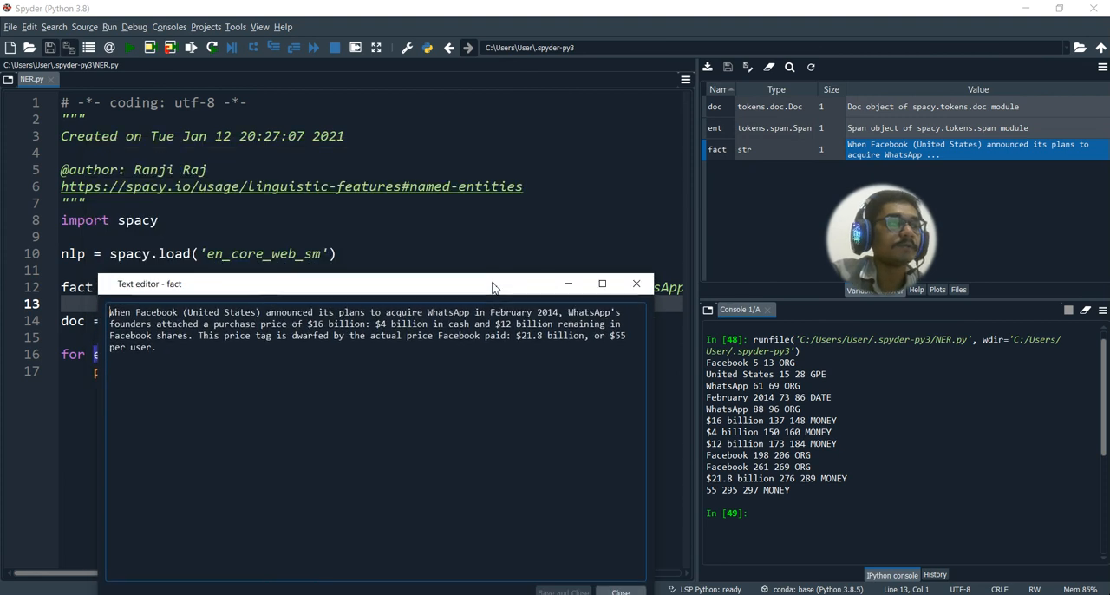
Step: Review the fact text viewer, highlight the MONEY label in the output, then close the viewer
drag(347, 284, 347, 190)
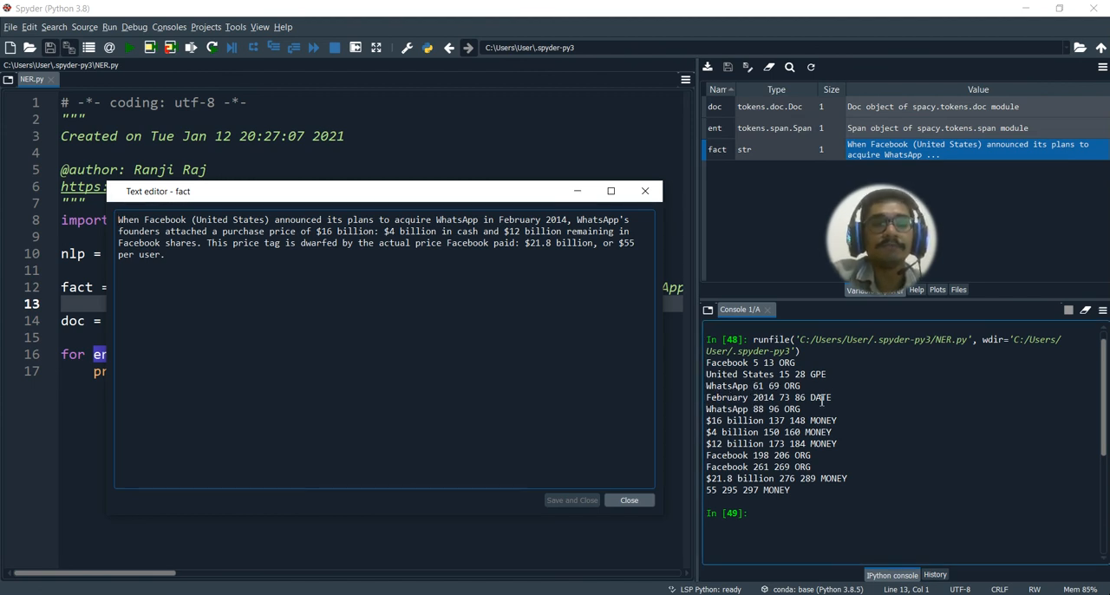
mouse_move(828, 400)
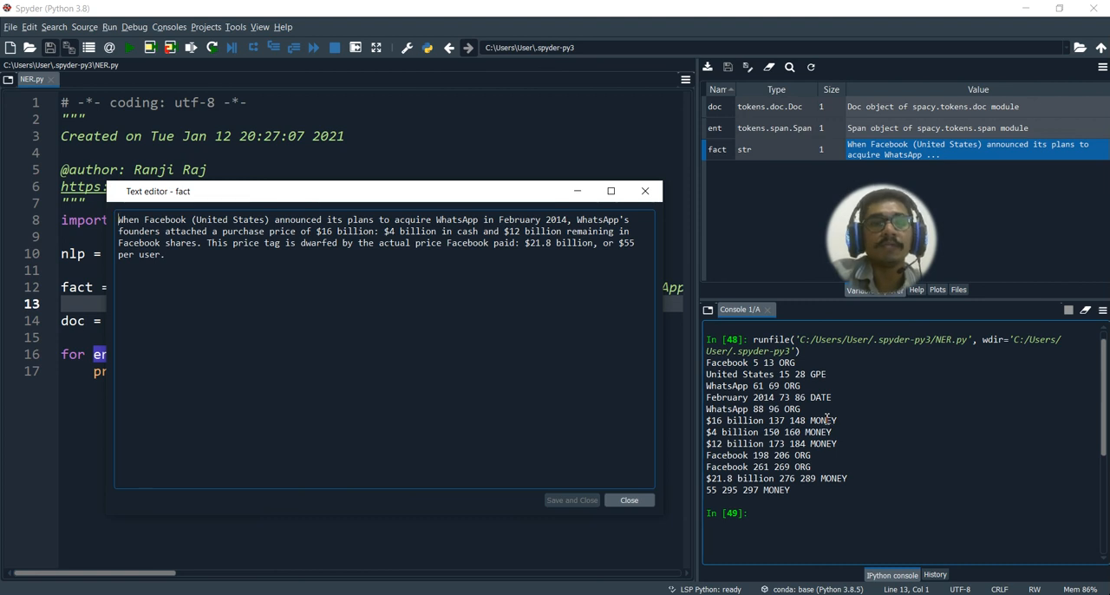
double_click(822, 420)
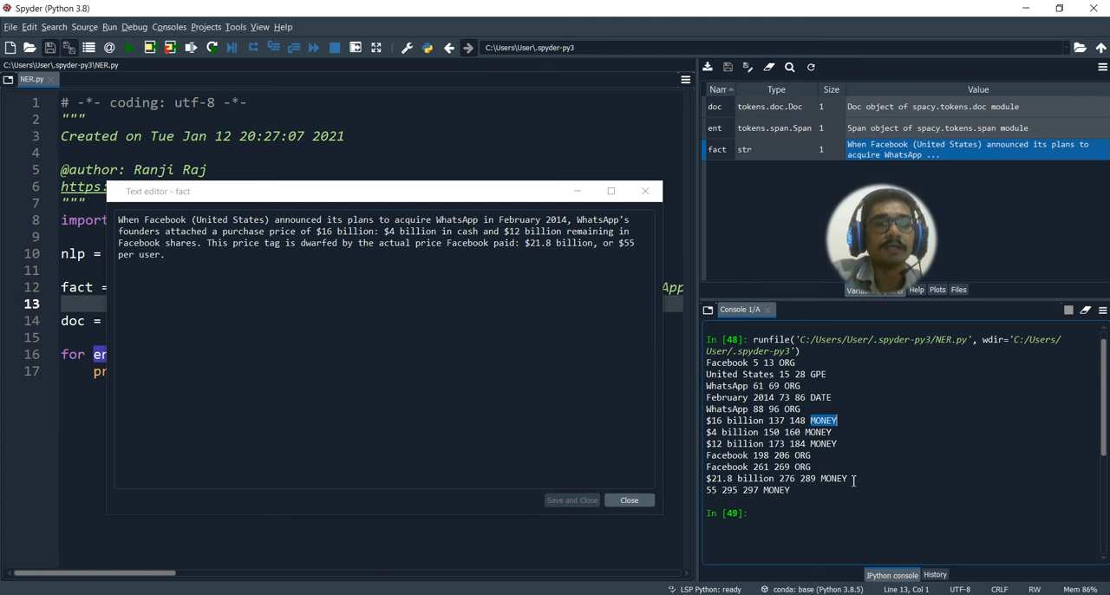
mouse_move(837, 365)
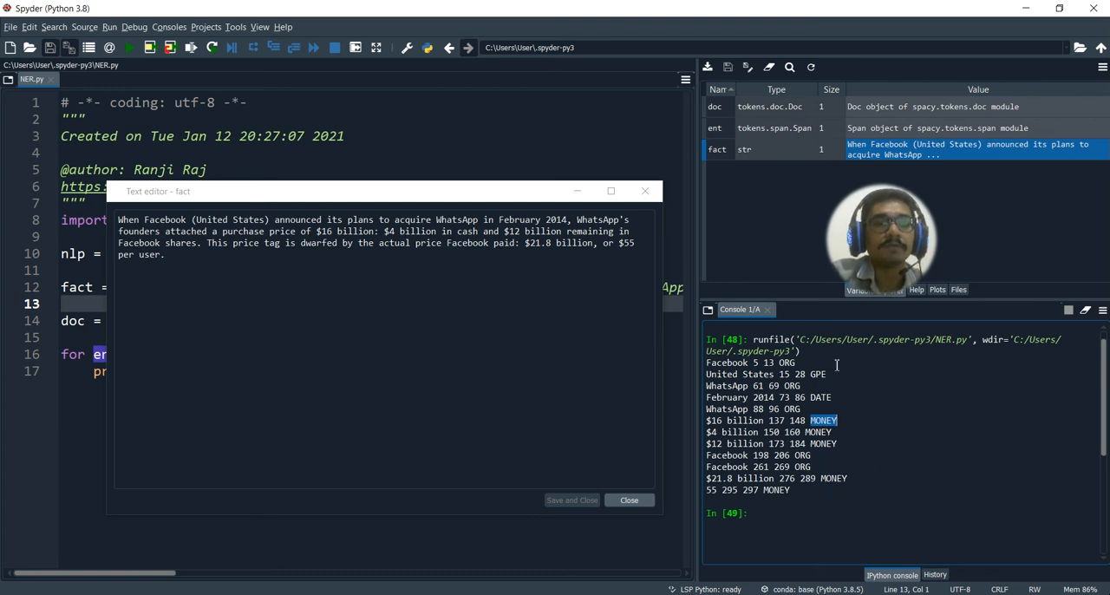
click(193, 385)
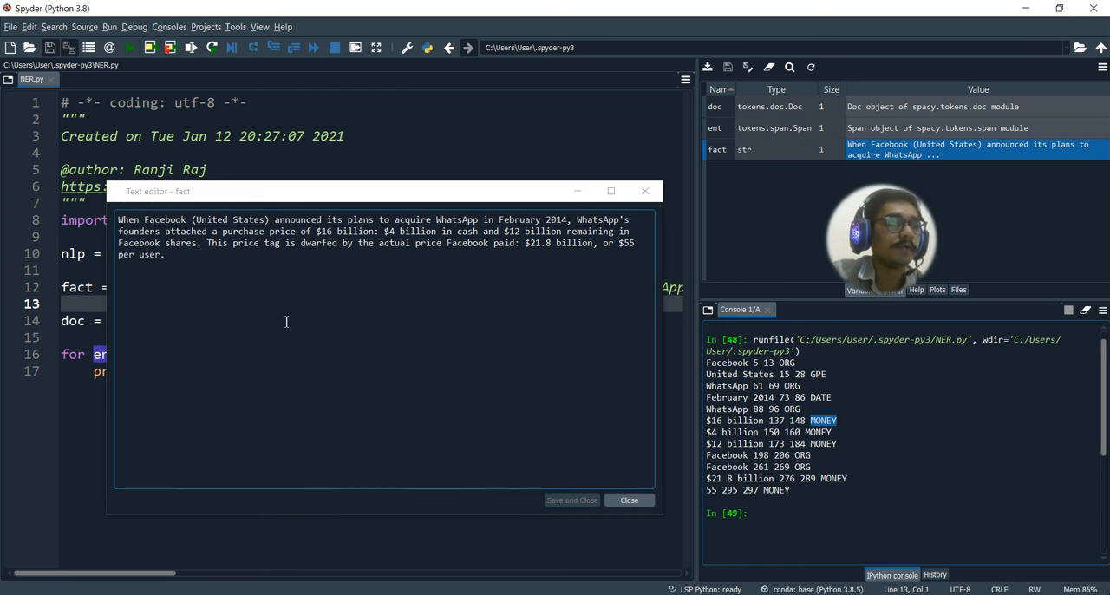
mouse_move(647, 316)
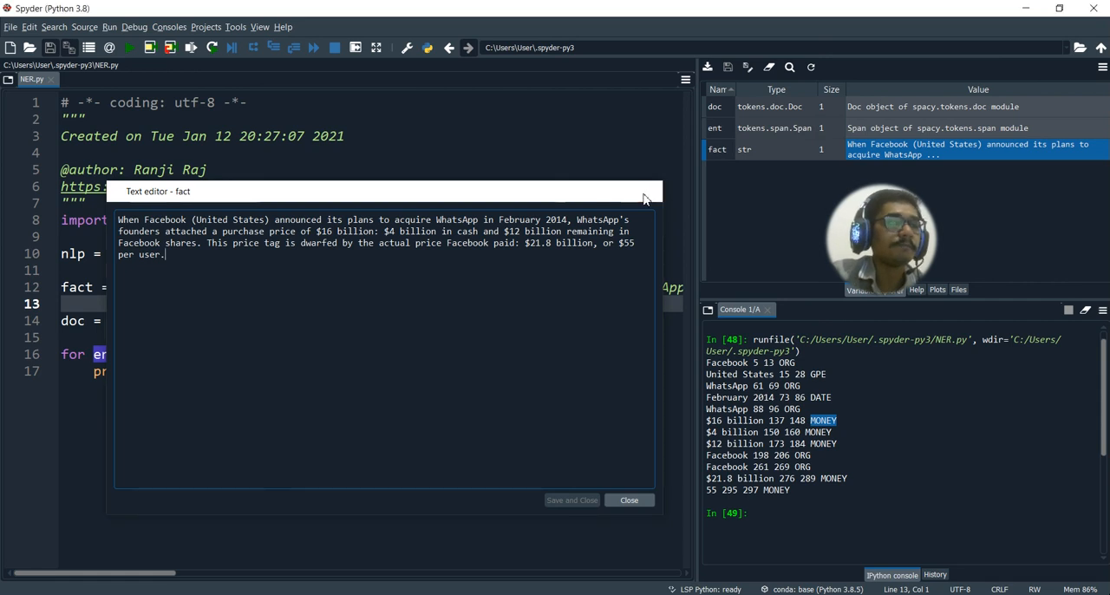
click(629, 500)
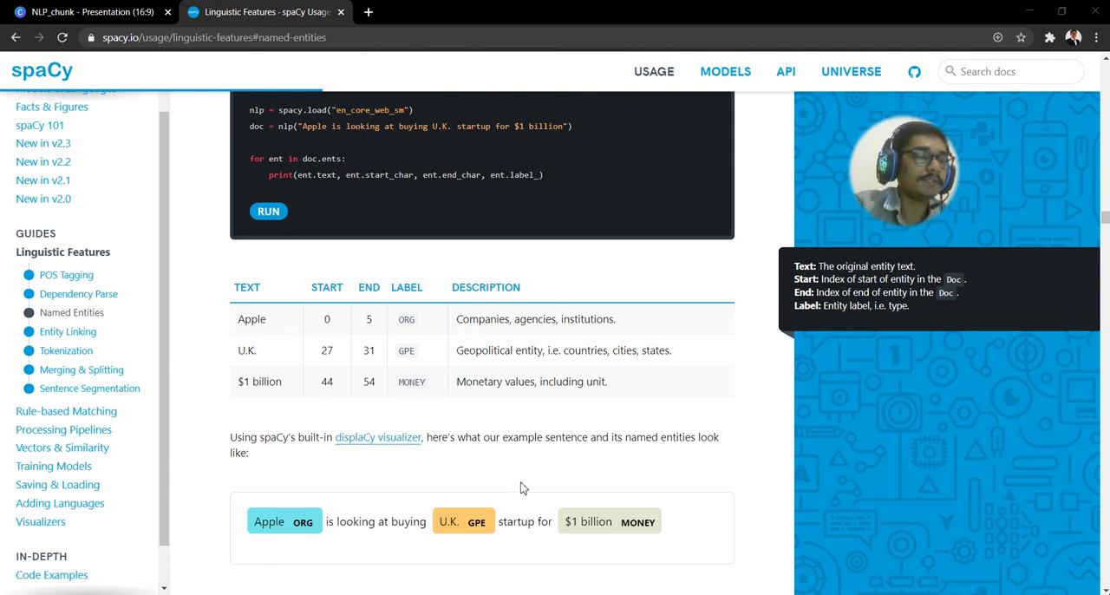
mouse_move(398, 329)
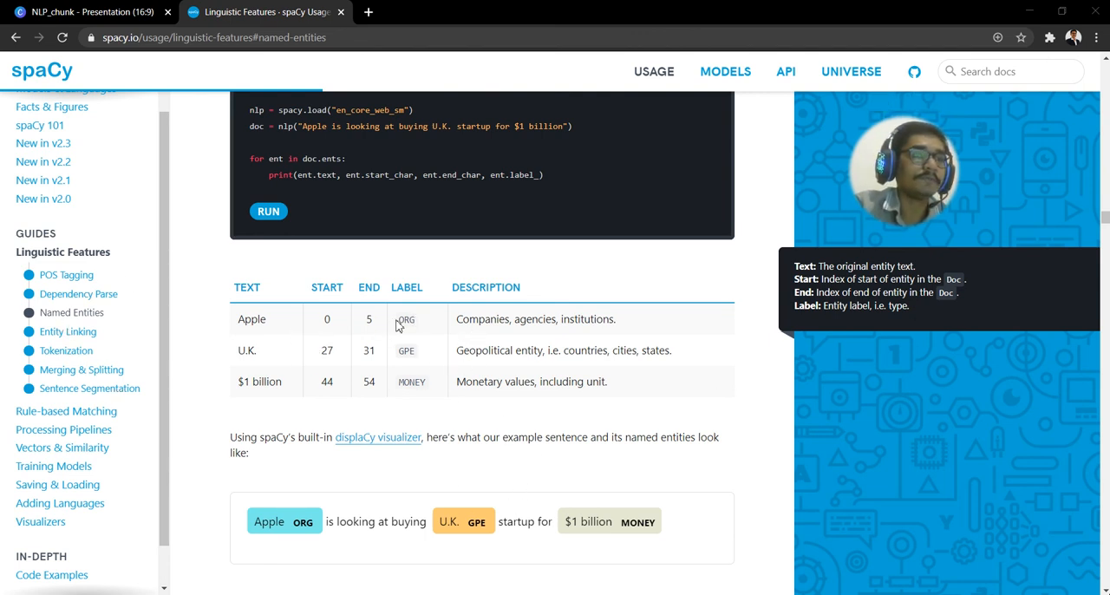
mouse_move(491, 324)
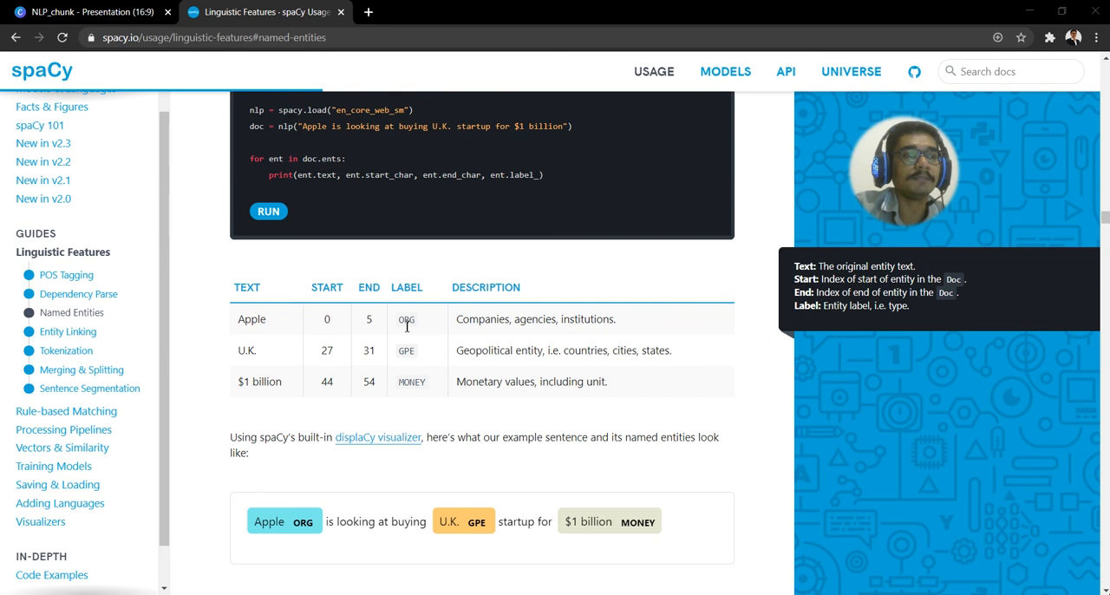
mouse_move(312, 381)
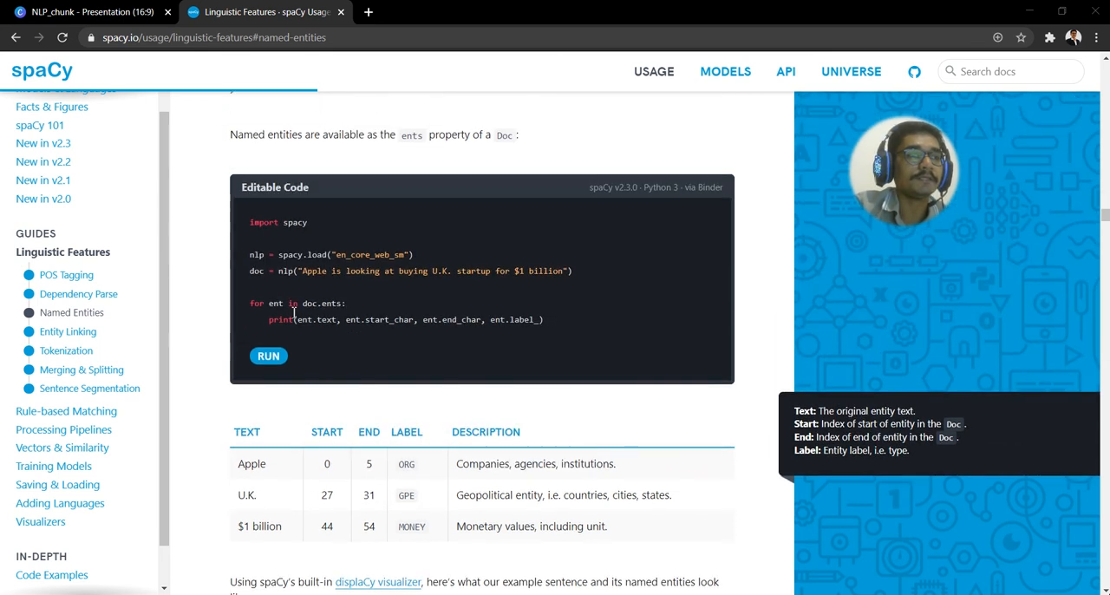
Step: Scroll to the Named Entities table and highlight GPE's description 'countries, cities, states'
scroll(down, 3)
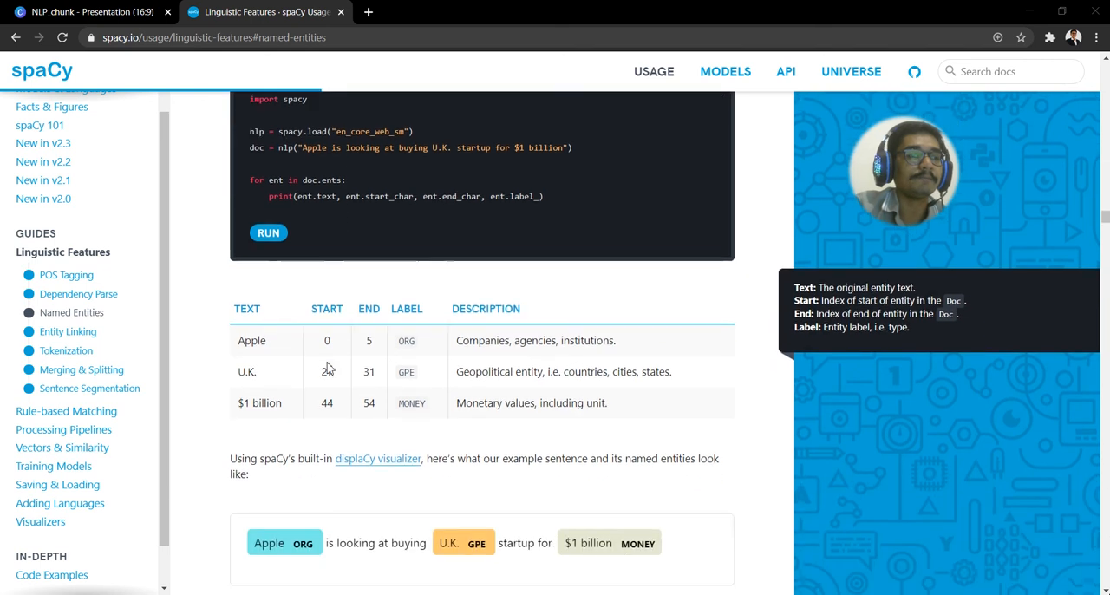
scroll(down, 3)
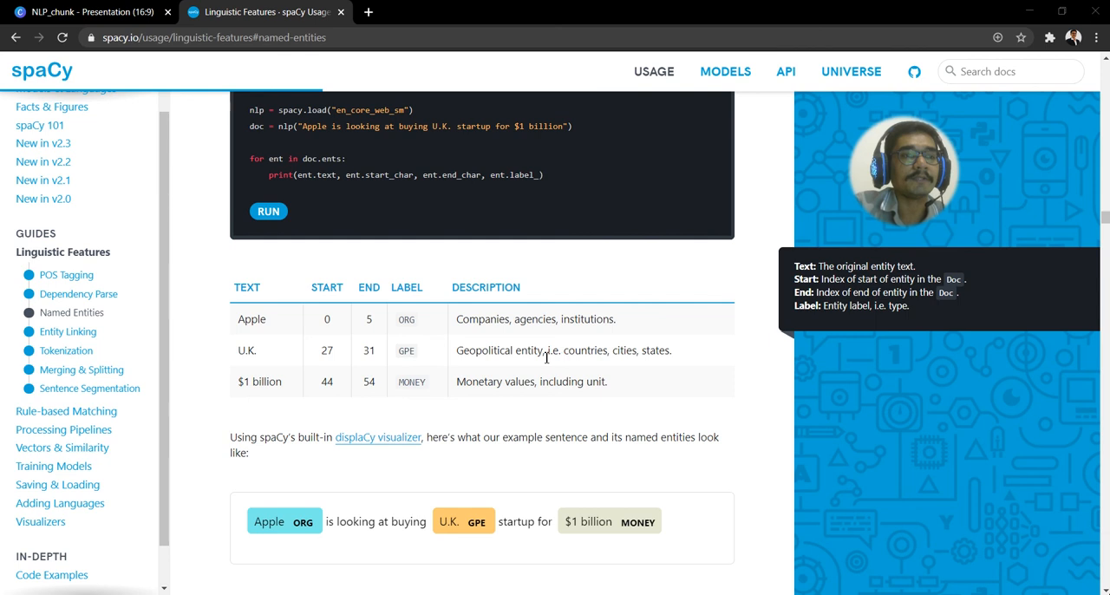
drag(548, 349, 672, 349)
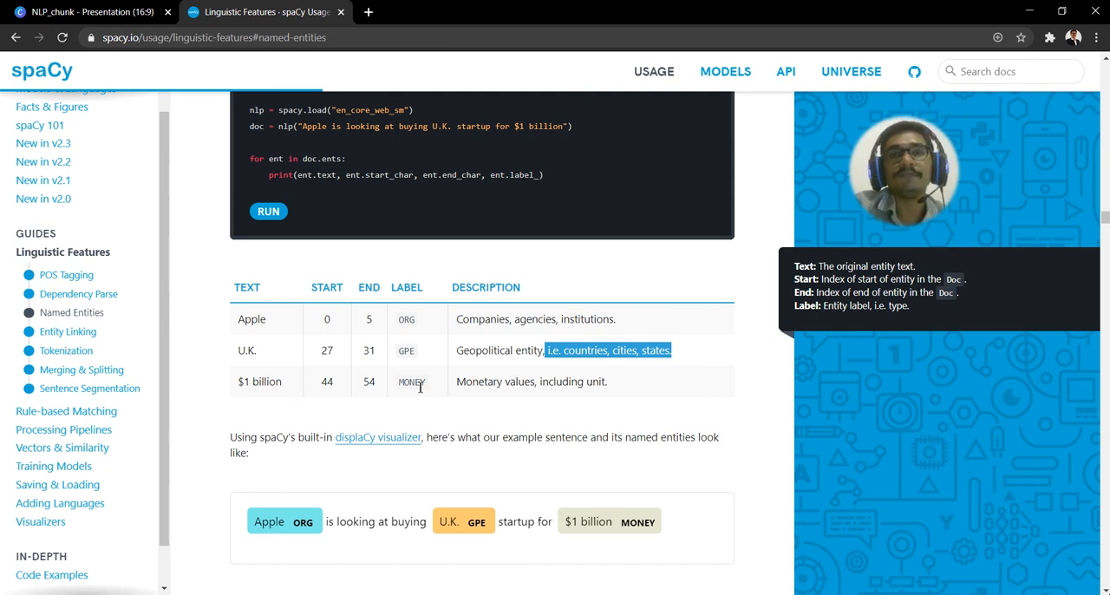
mouse_move(527, 399)
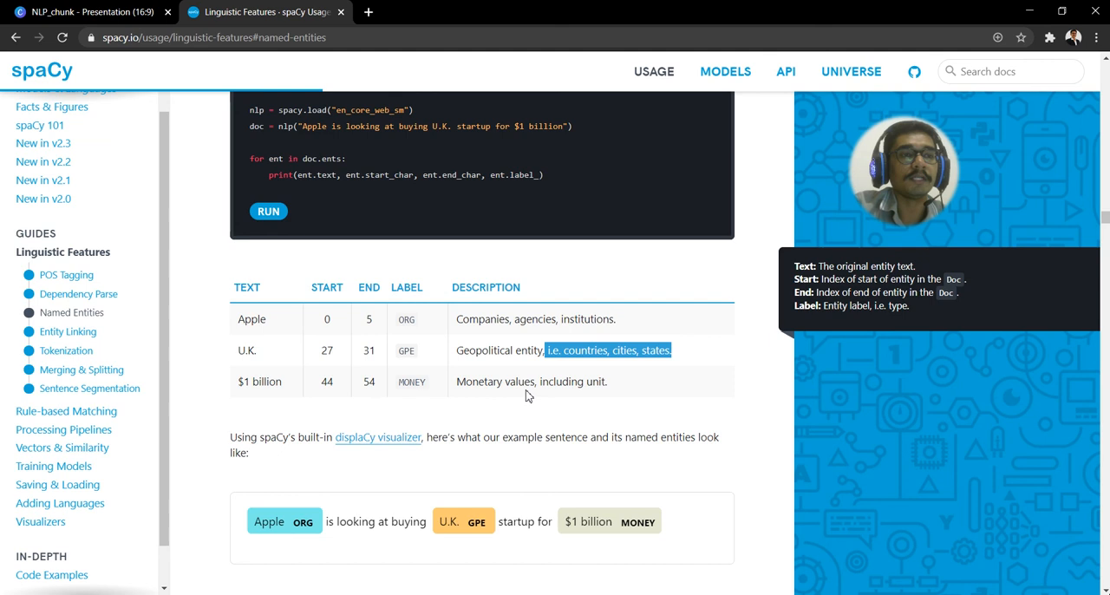
mouse_move(236, 392)
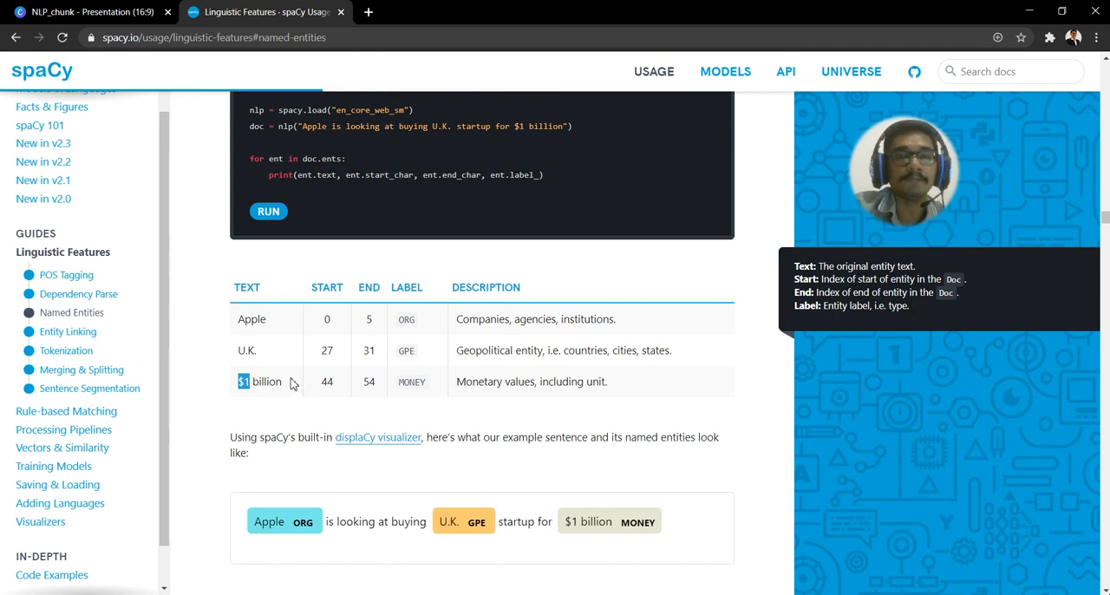
mouse_move(491, 378)
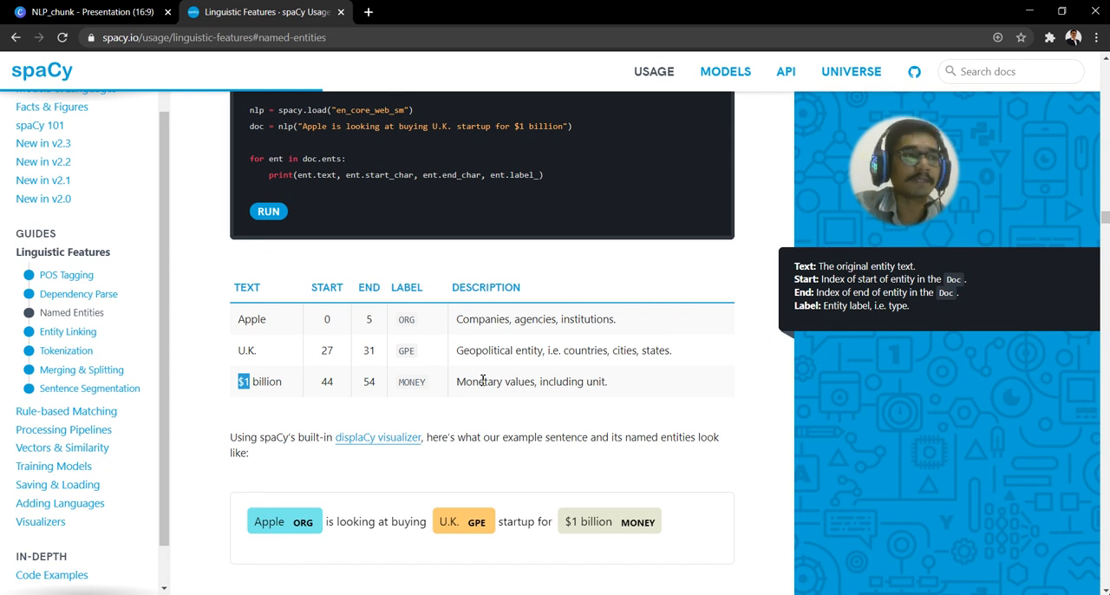
mouse_move(563, 391)
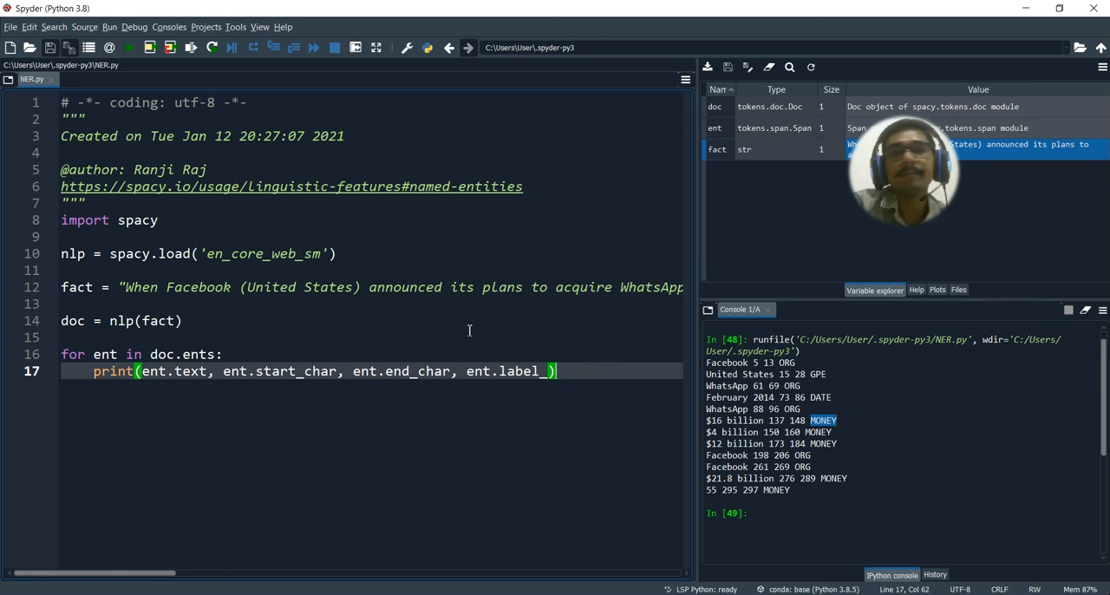
mouse_move(858, 427)
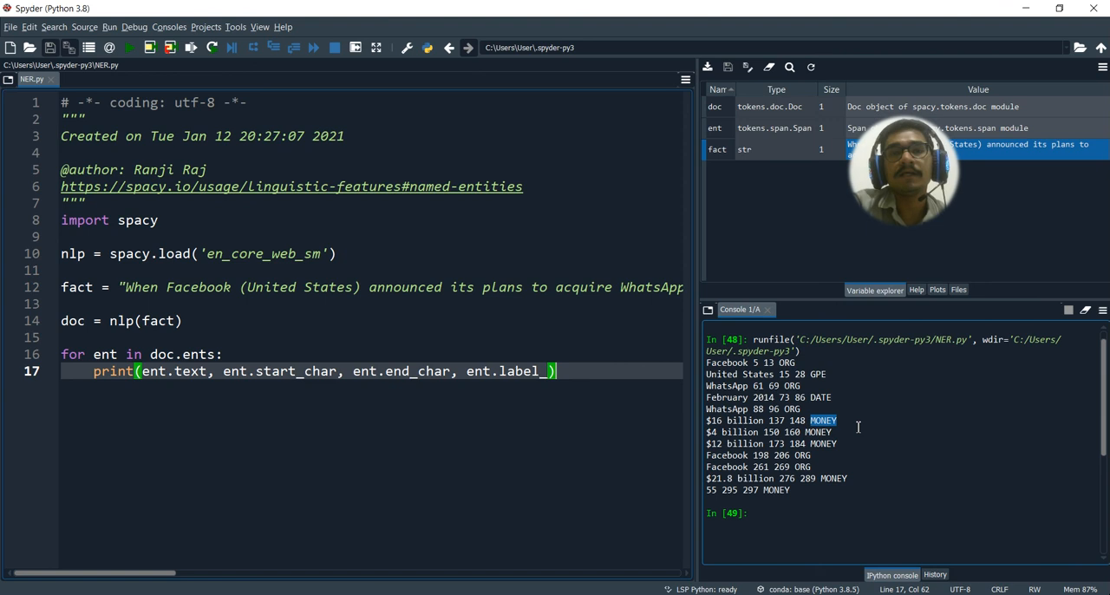
mouse_move(243, 416)
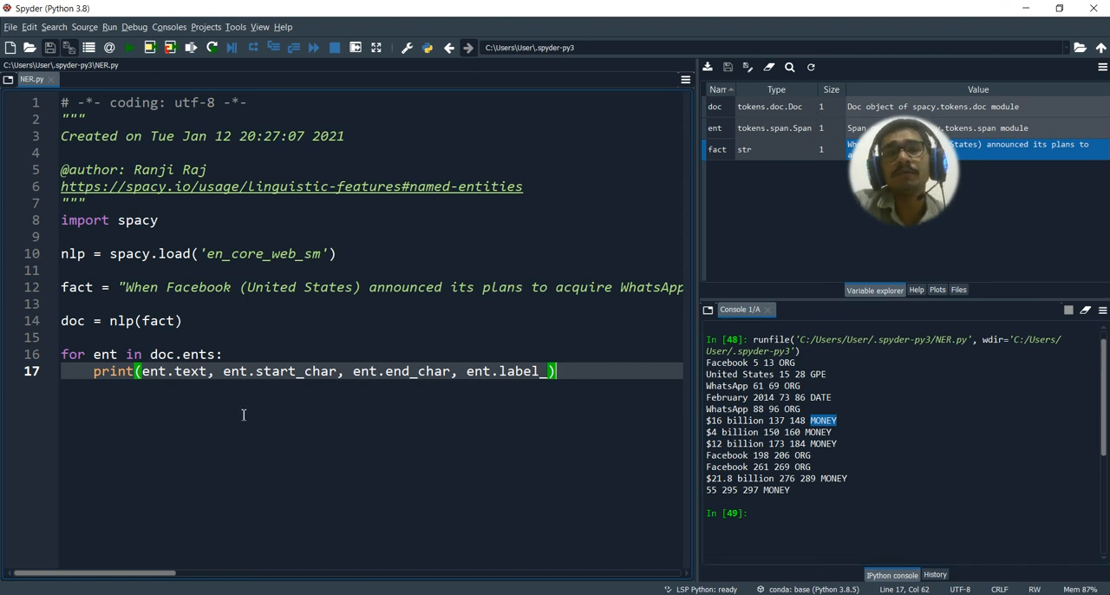